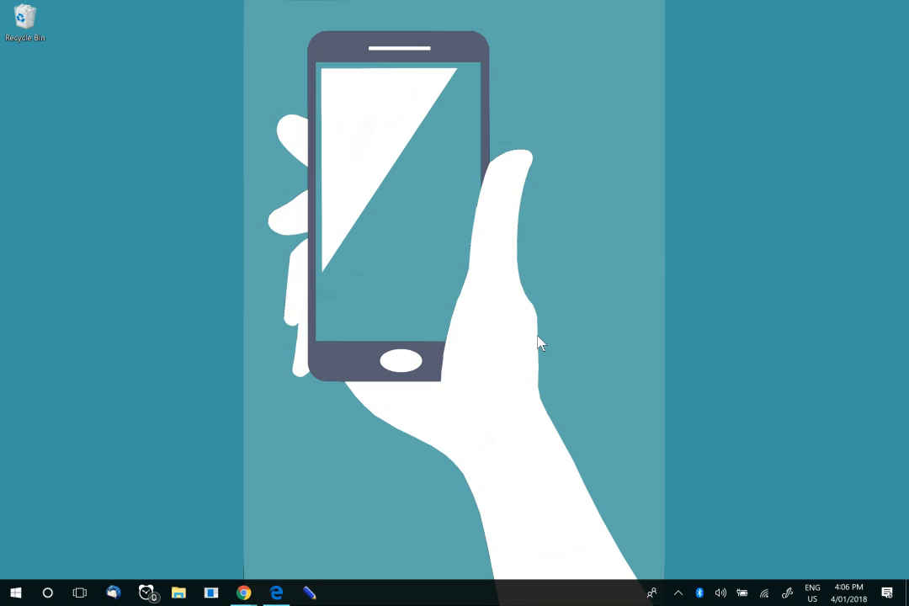
mouse_move(278, 591)
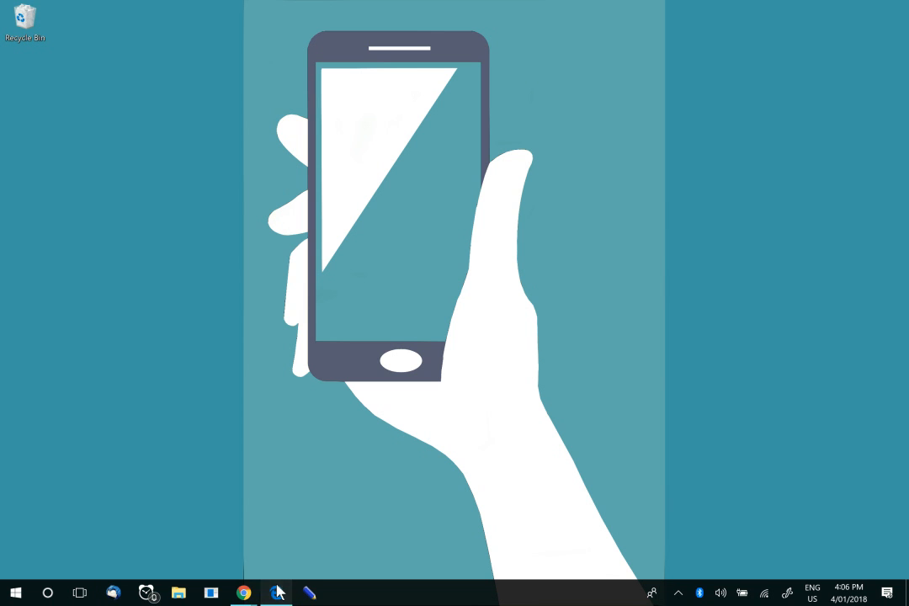
- Restore the Microsoft Edge window showing the ShowMeTech YouTube channel page from the taskbar
left_click(243, 592)
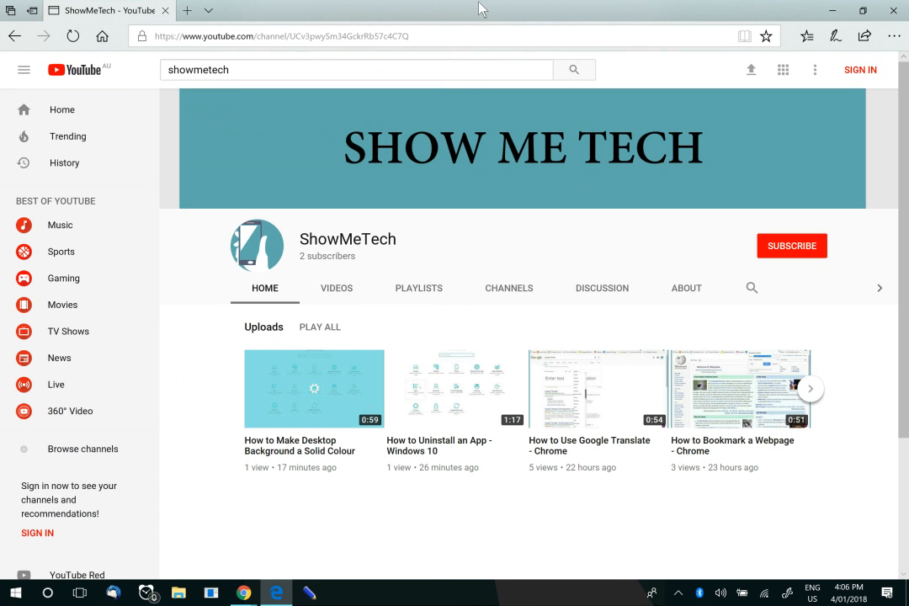
mouse_move(438, 13)
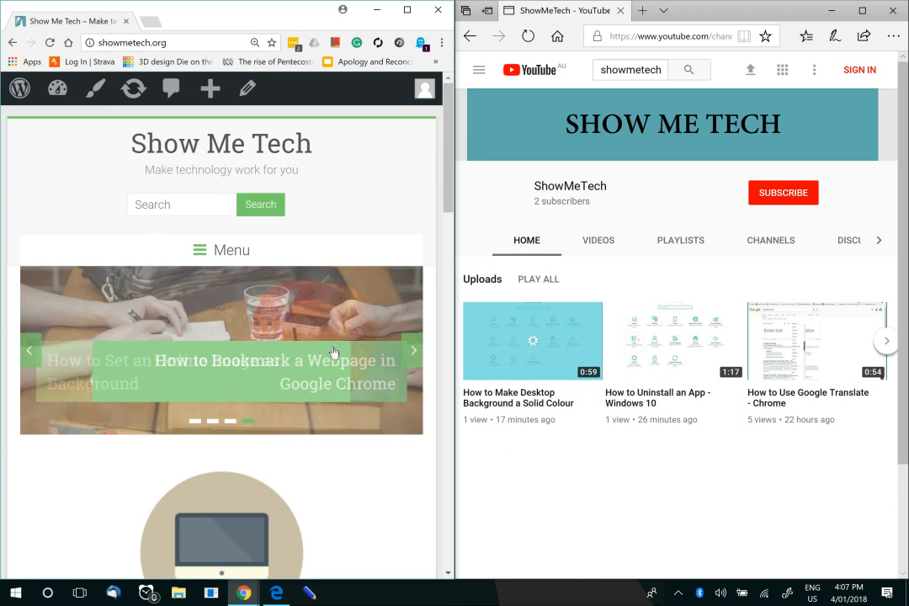
mouse_move(267, 390)
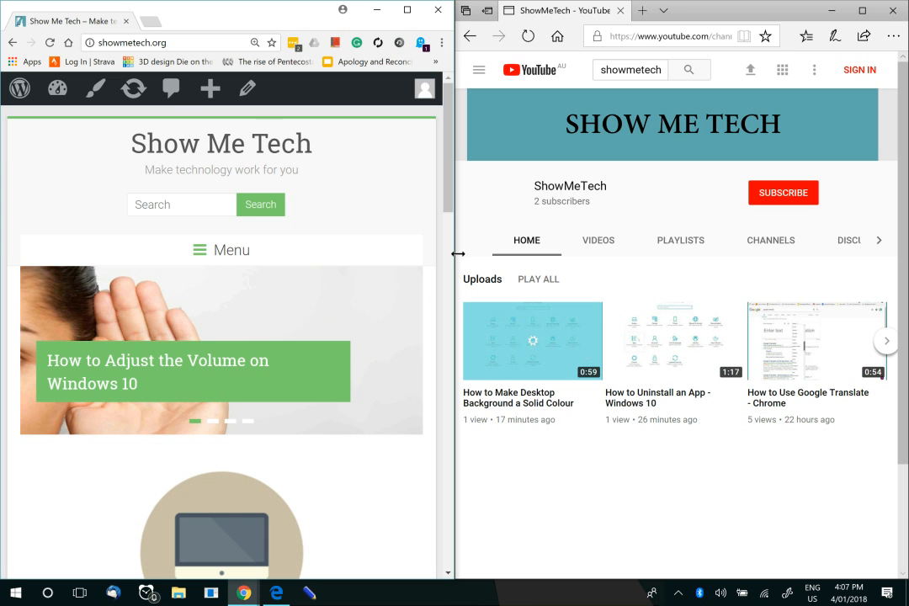
mouse_move(234, 20)
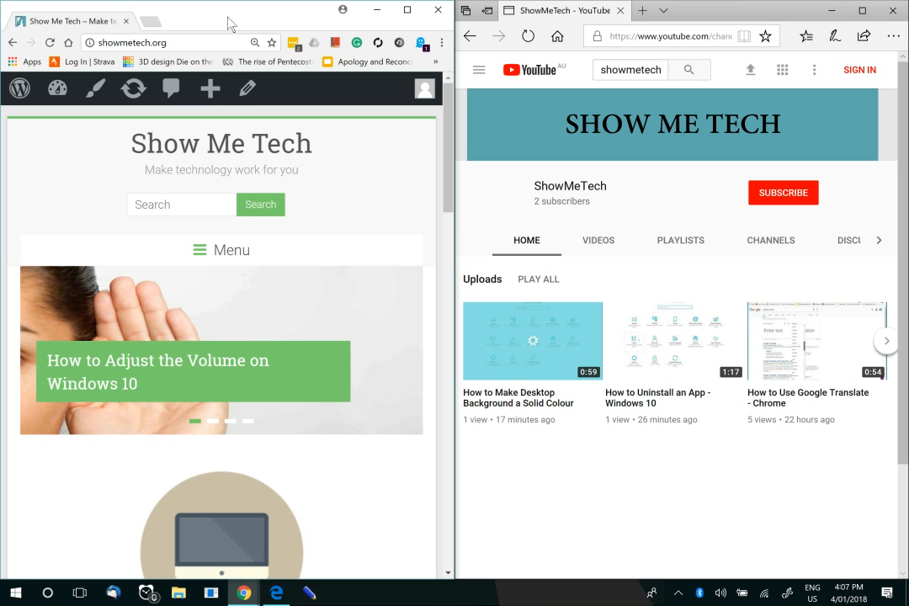